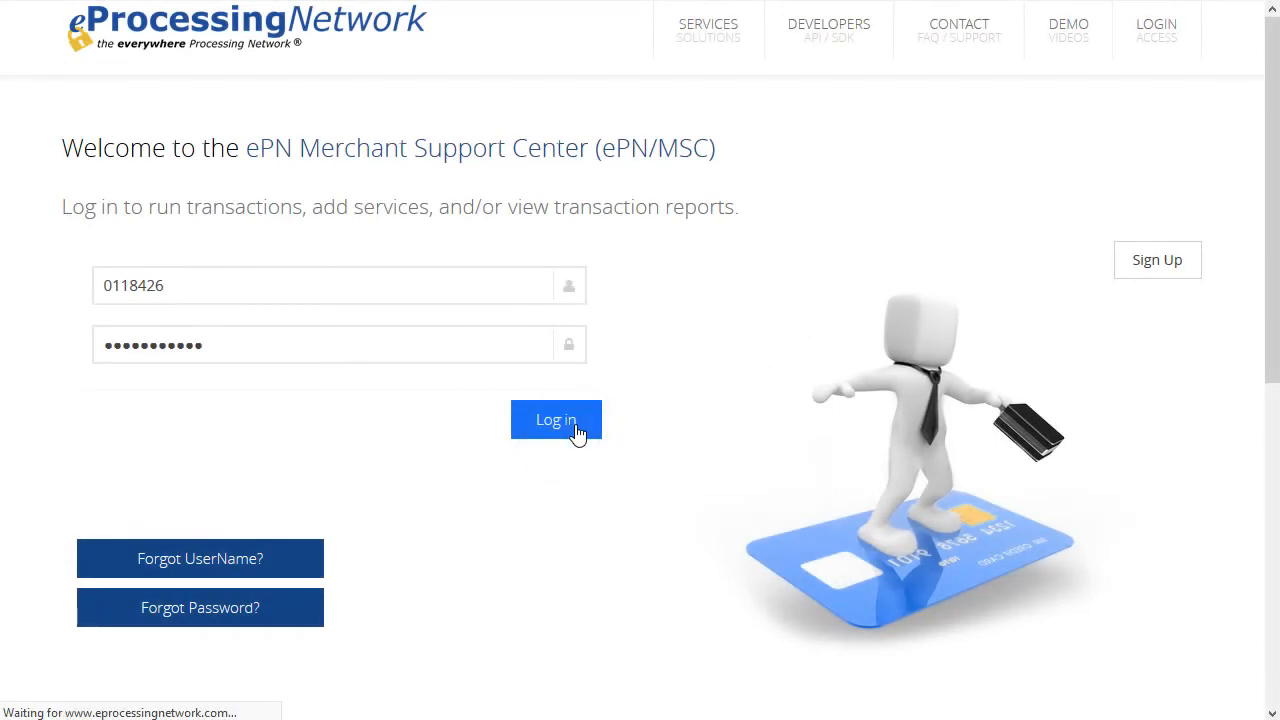
Step: Log in, go to Settings > Receipt Manager and save the receipt settings with the shop's address
{"action": "left_click", "coordinate": [556, 420]}
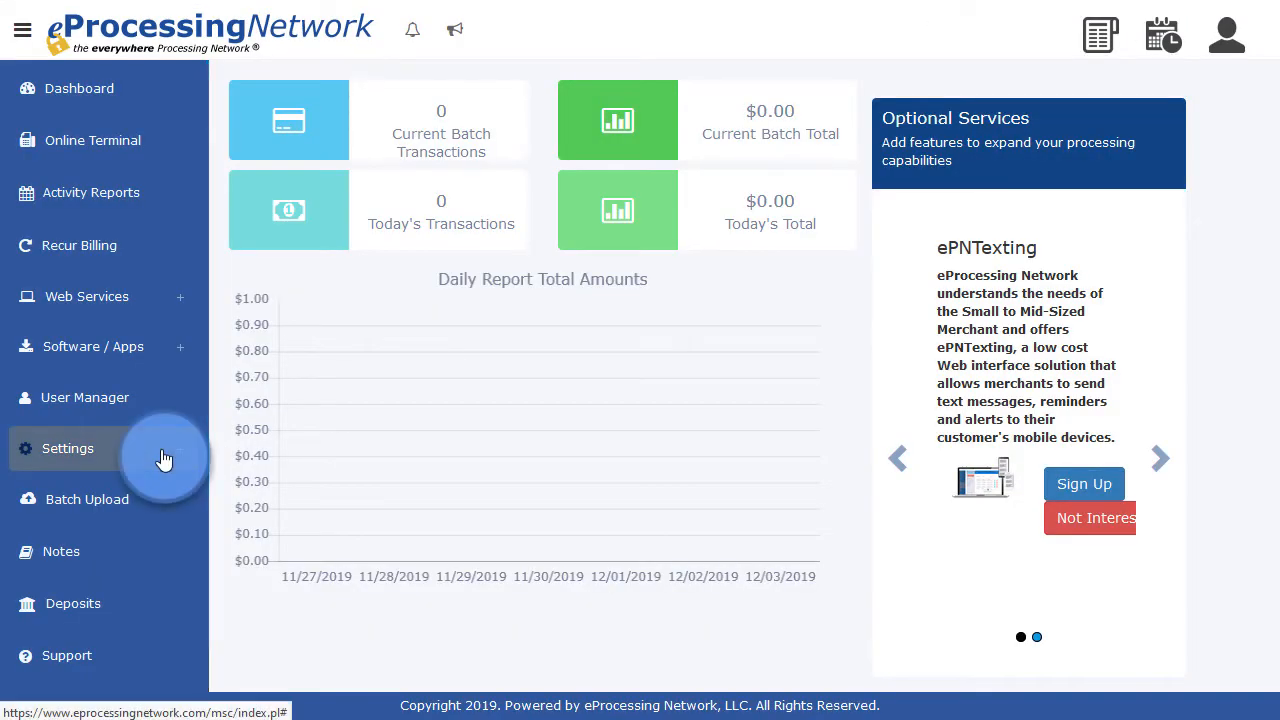
{"action": "left_click", "coordinate": [68, 448]}
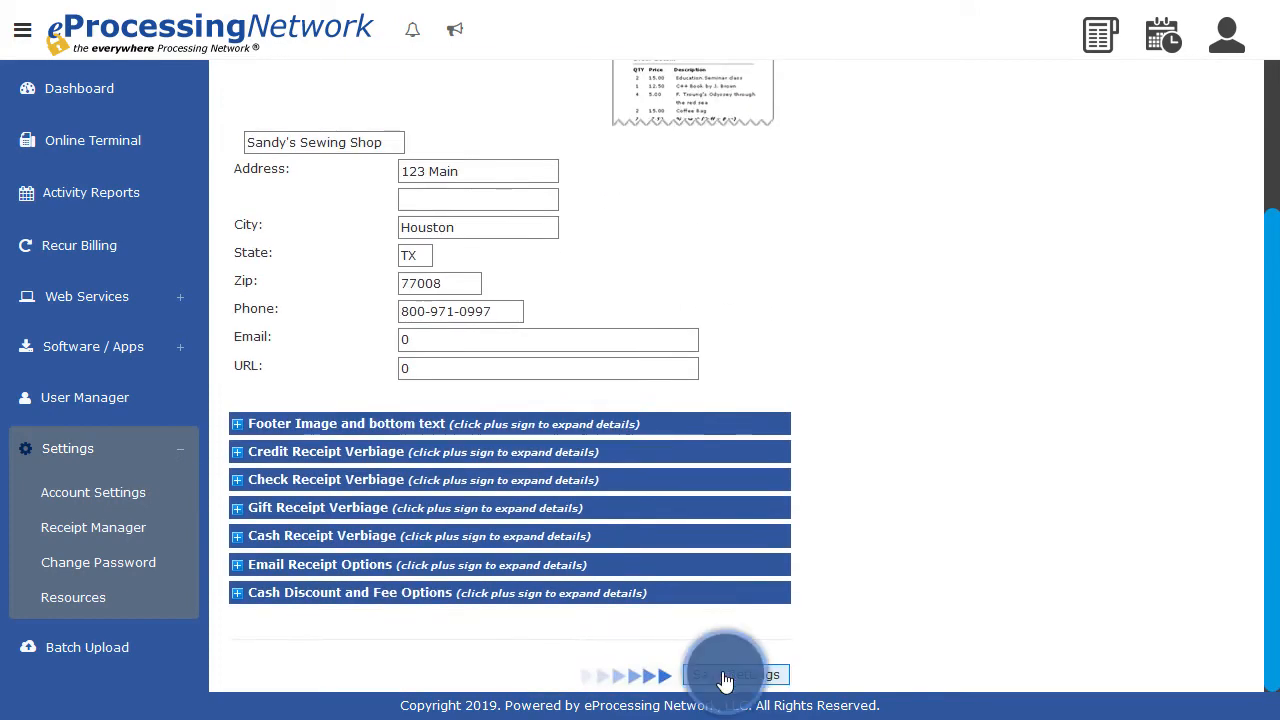
{"action": "left_click", "coordinate": [736, 674]}
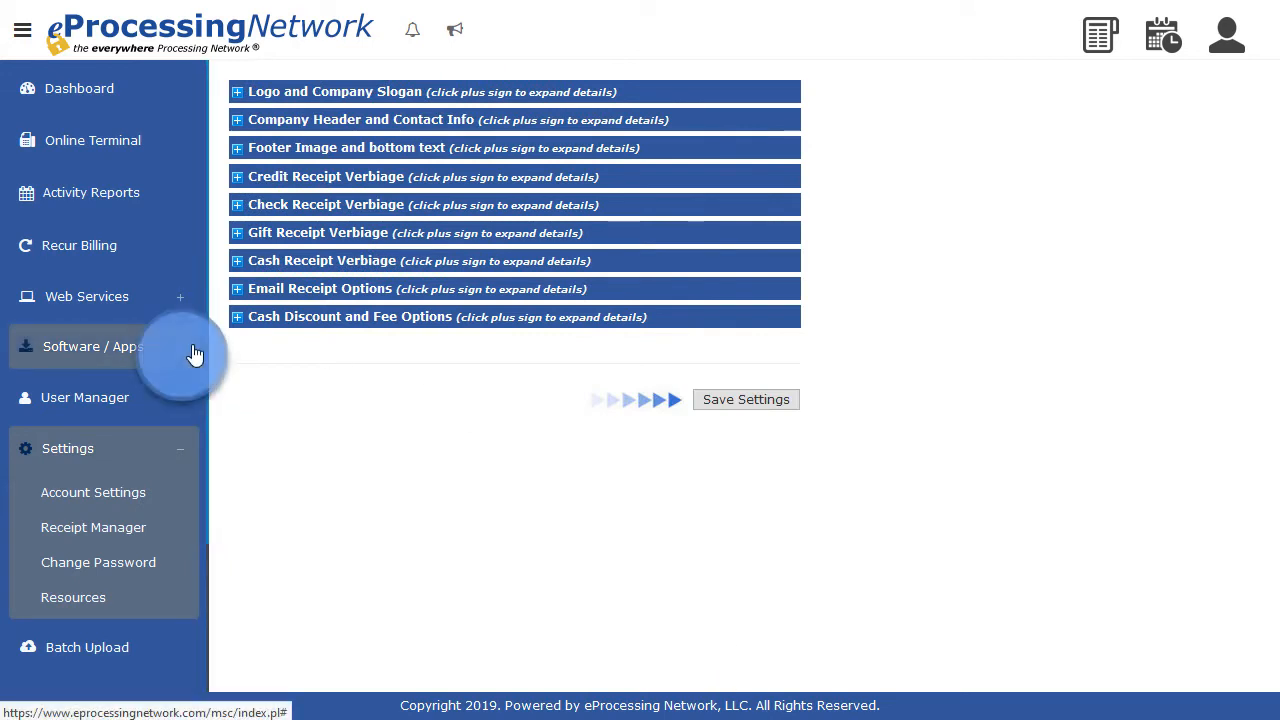
Step: Go to Software / Apps > ePNPlugIn and view the UAC enabling instructions
{"action": "left_click", "coordinate": [92, 346]}
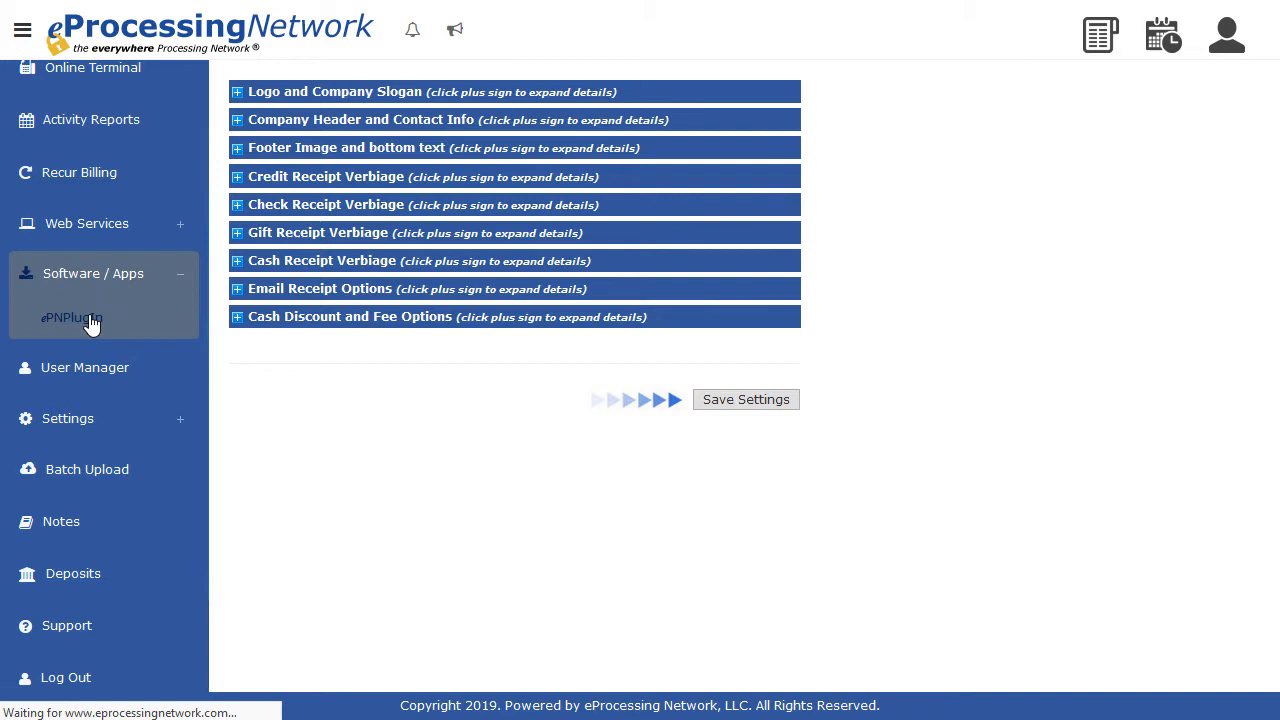
{"action": "left_click", "coordinate": [72, 316]}
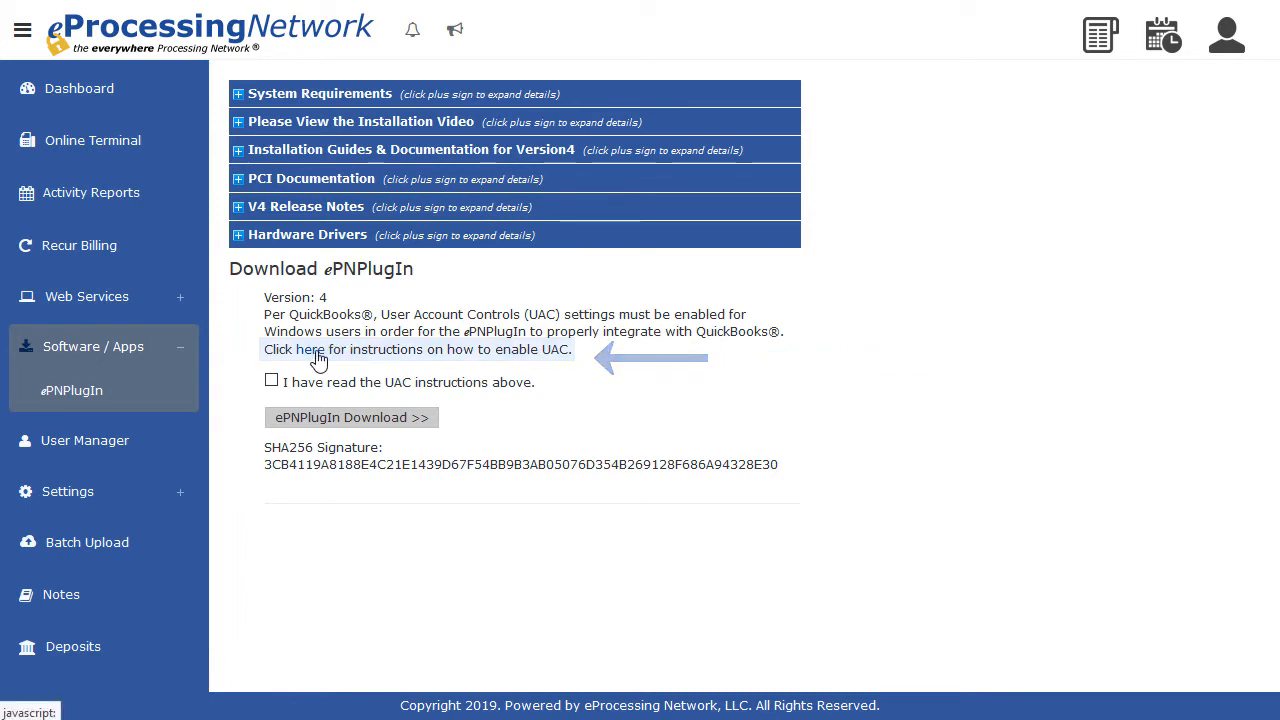
{"action": "left_click", "coordinate": [312, 348]}
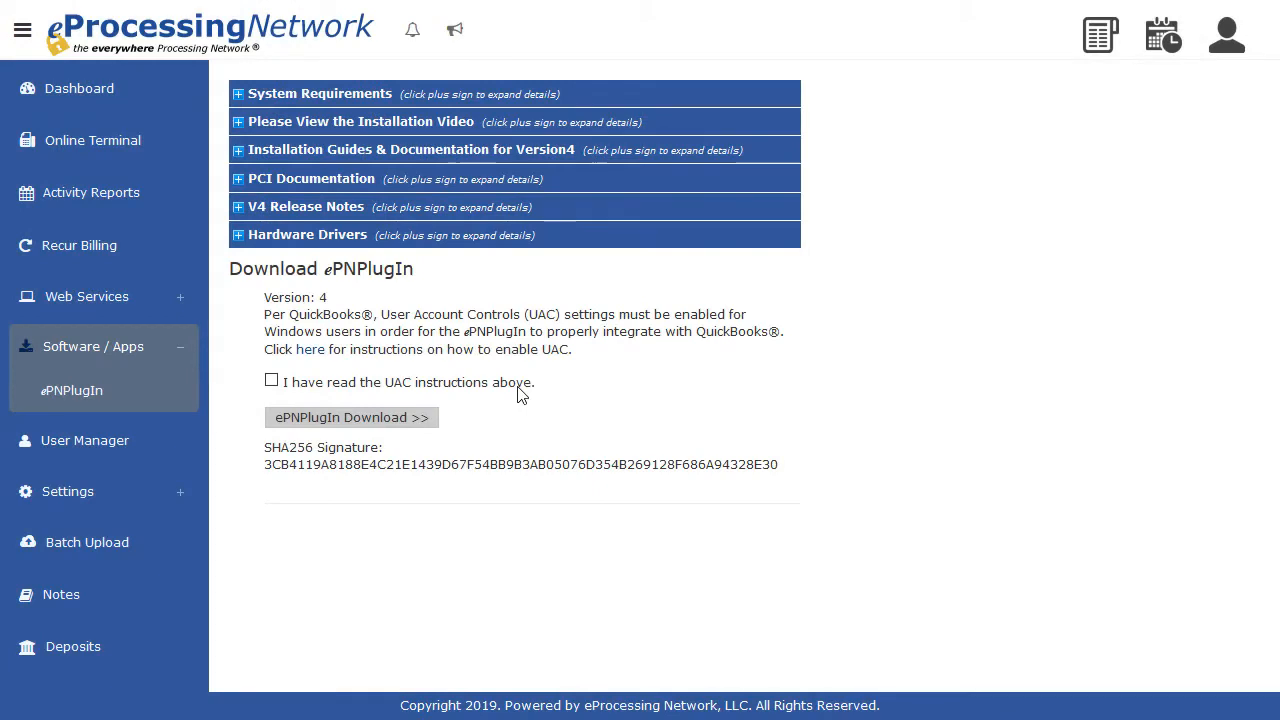
Step: Acknowledge the UAC instructions, download the ePNPlugIn installer and show the downloads list
{"action": "left_click", "coordinate": [272, 380]}
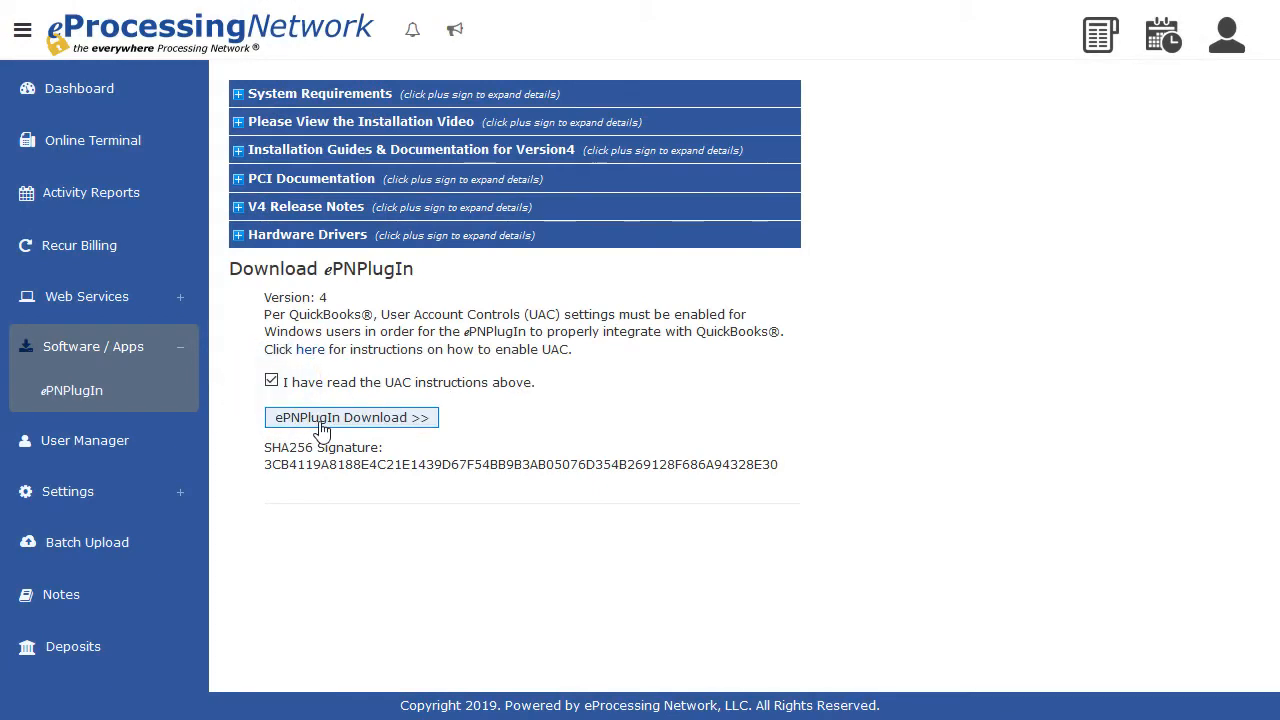
{"action": "left_click", "coordinate": [350, 416]}
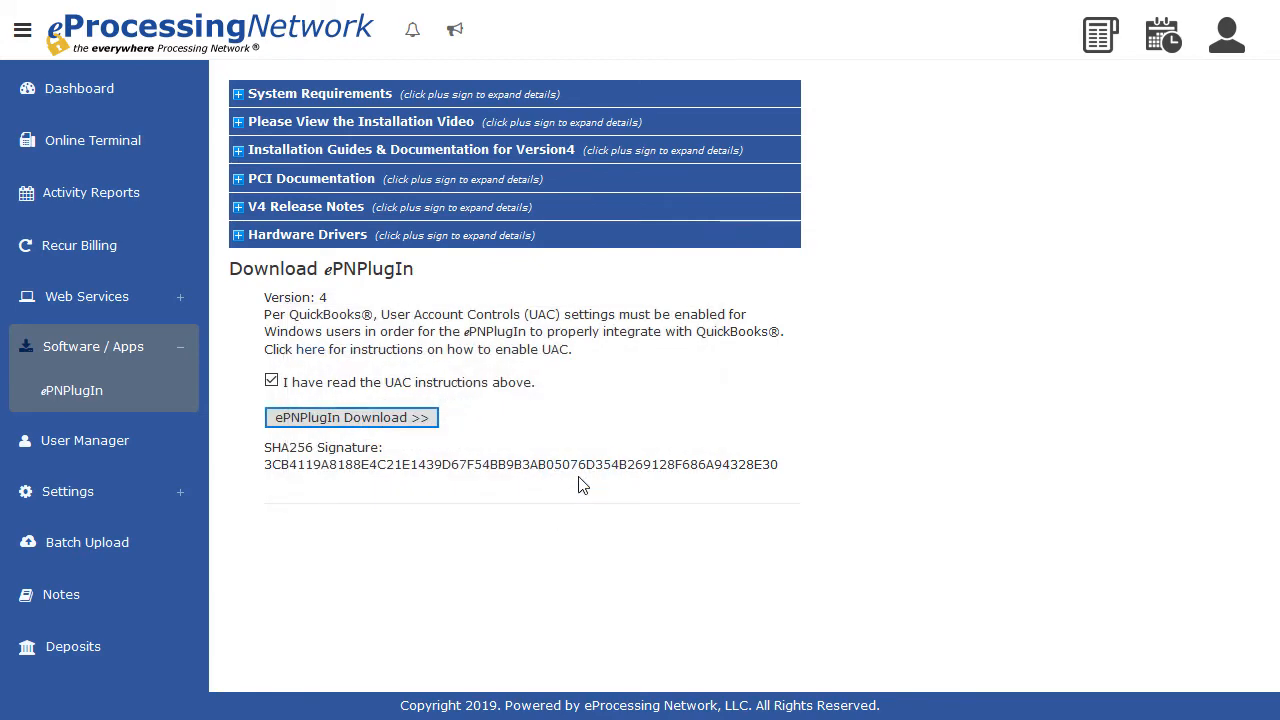
{"action": "left_click", "coordinate": [350, 416]}
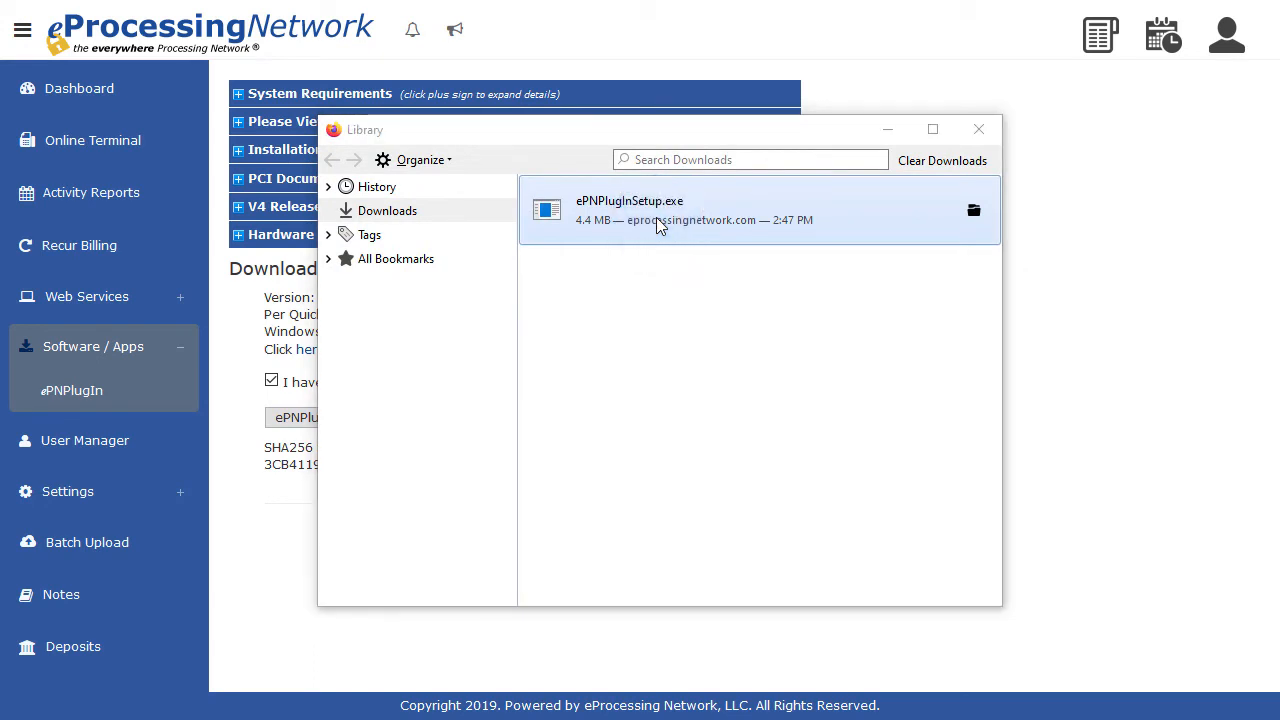
Step: Run ePNPluginSetup.exe past SmartScreen and UAC prompts and start the install
{"action": "double_click", "coordinate": [660, 210]}
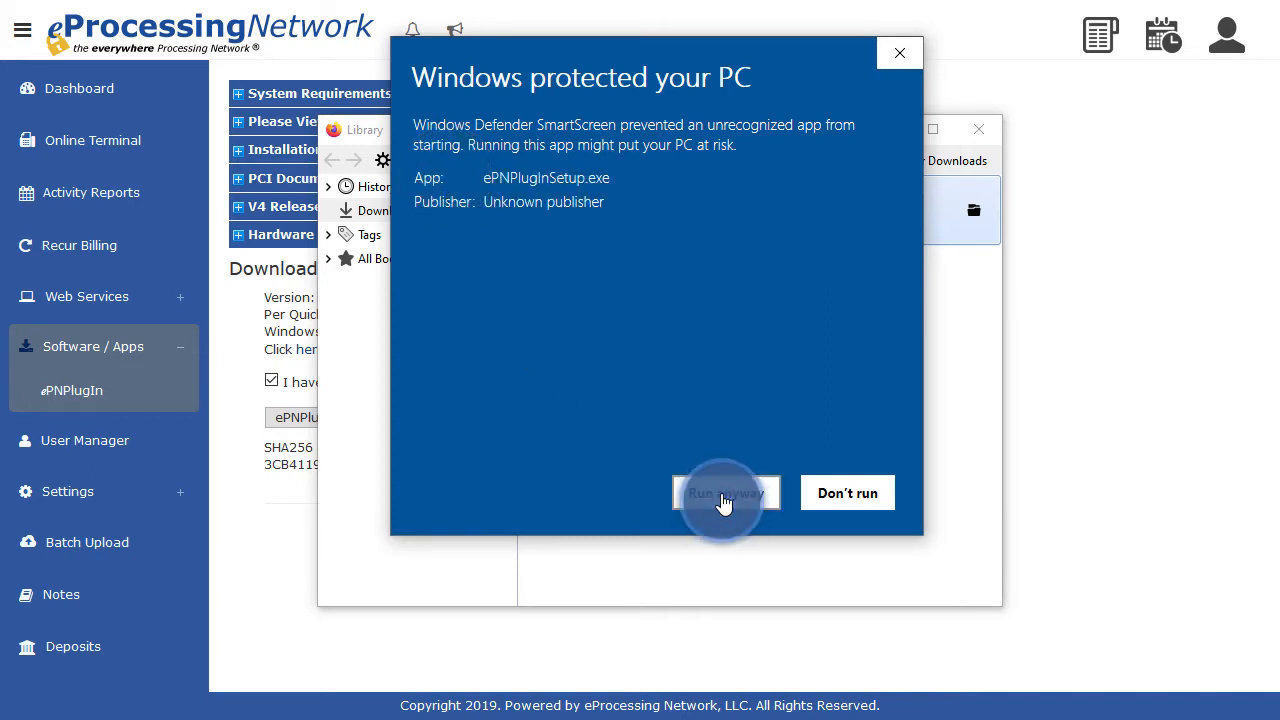
{"action": "left_click", "coordinate": [724, 492]}
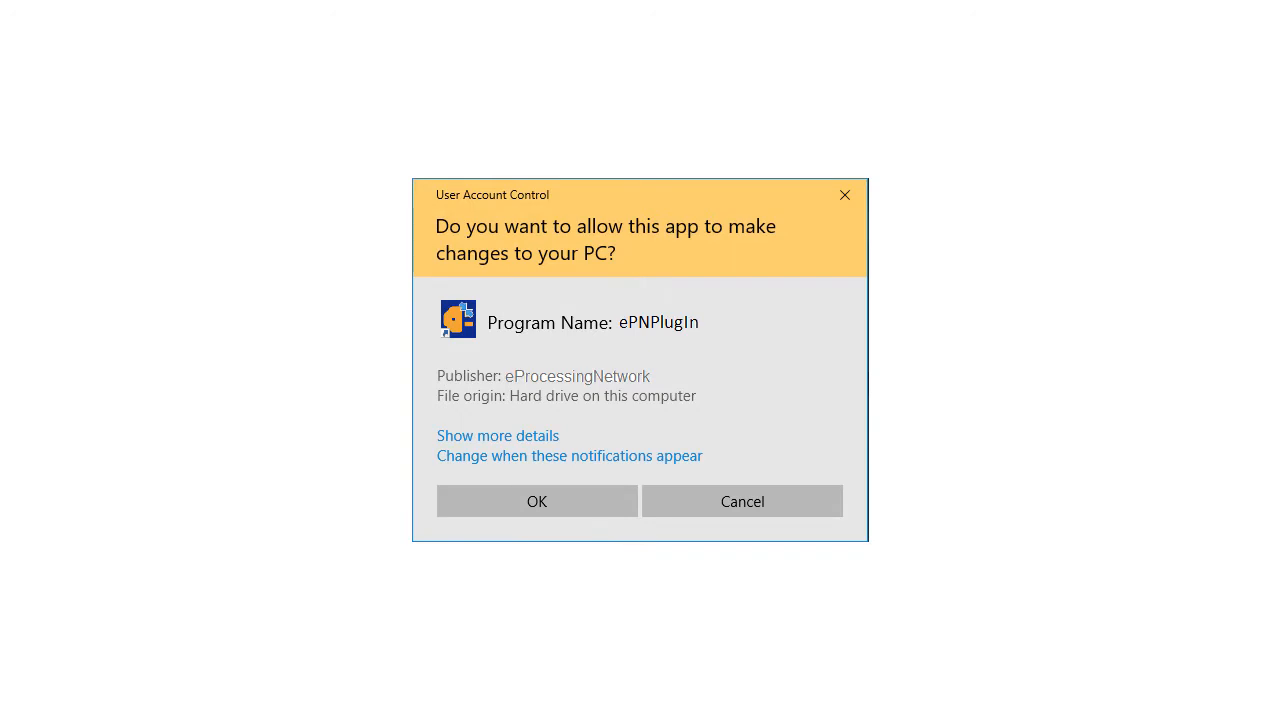
{"action": "left_click", "coordinate": [536, 500]}
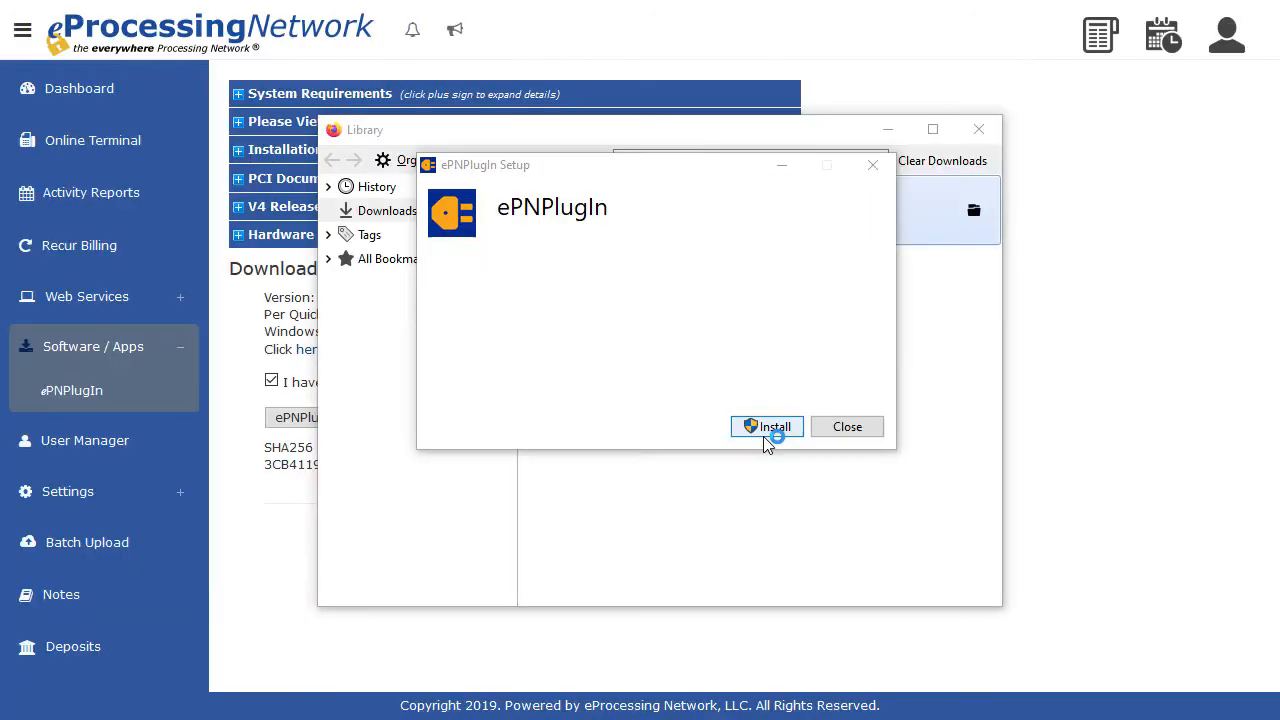
{"action": "left_click", "coordinate": [768, 428]}
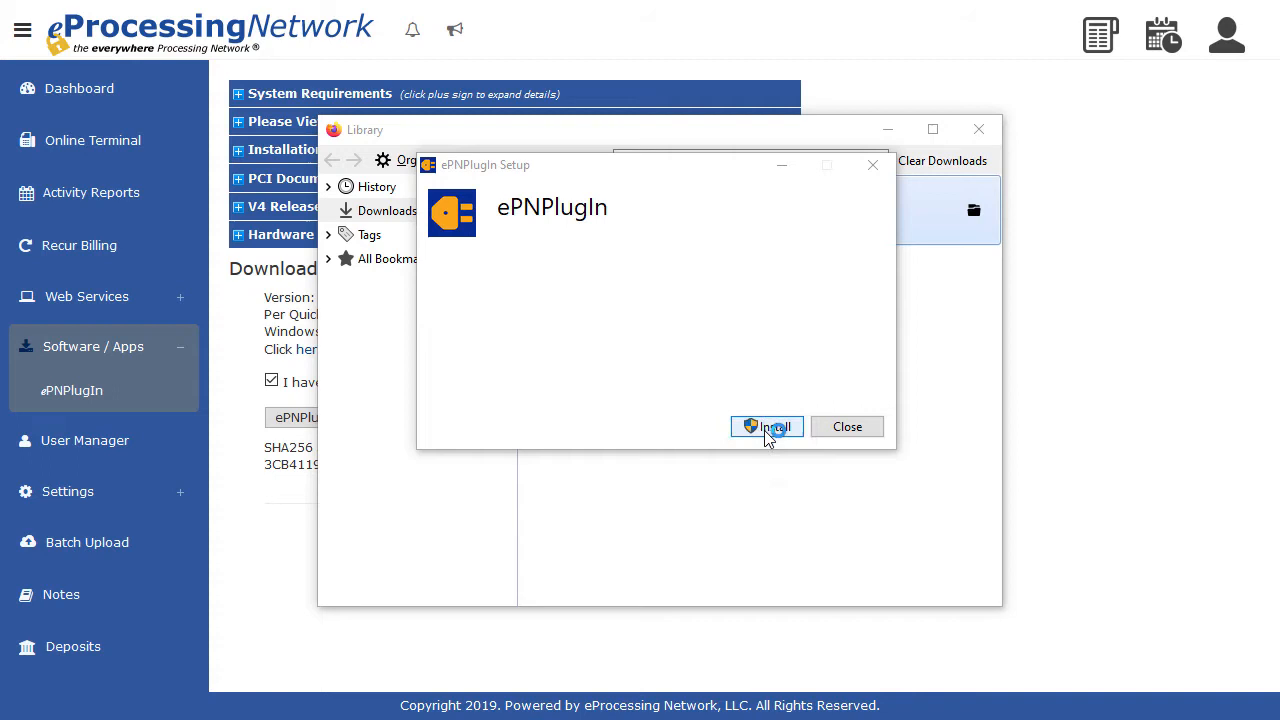
{"action": "left_click", "coordinate": [768, 426]}
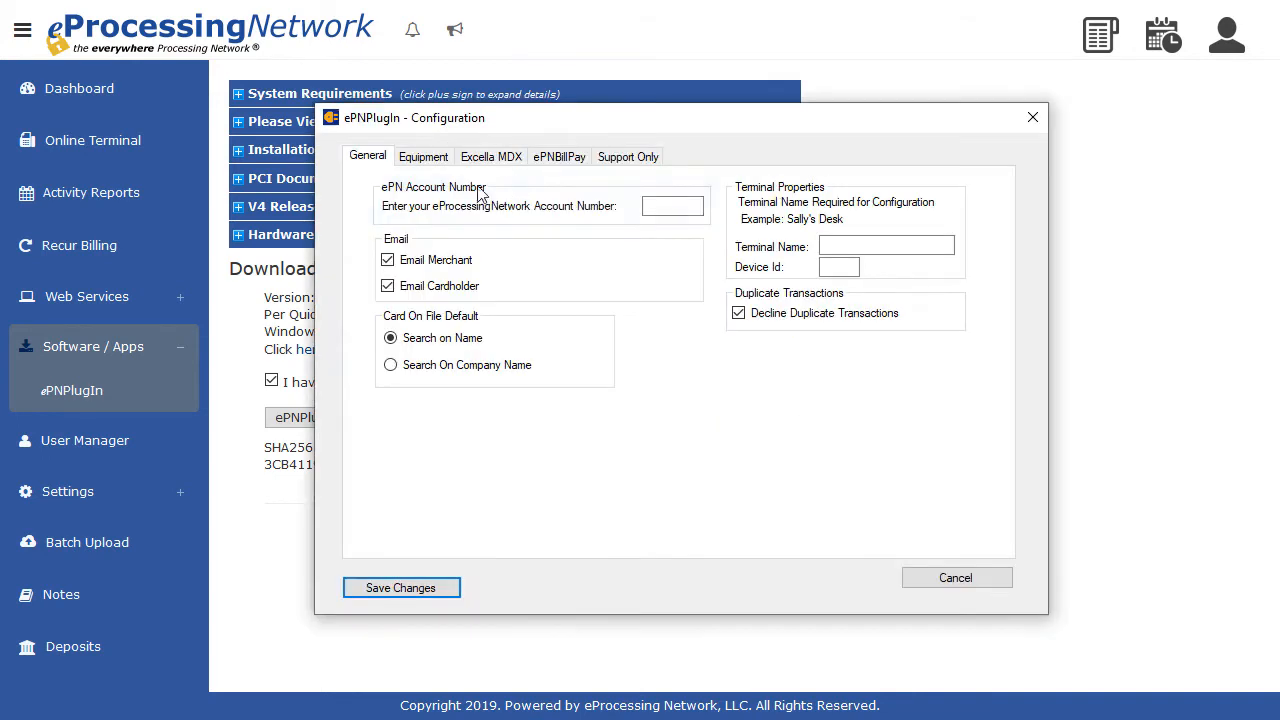
{"action": "left_click", "coordinate": [672, 204]}
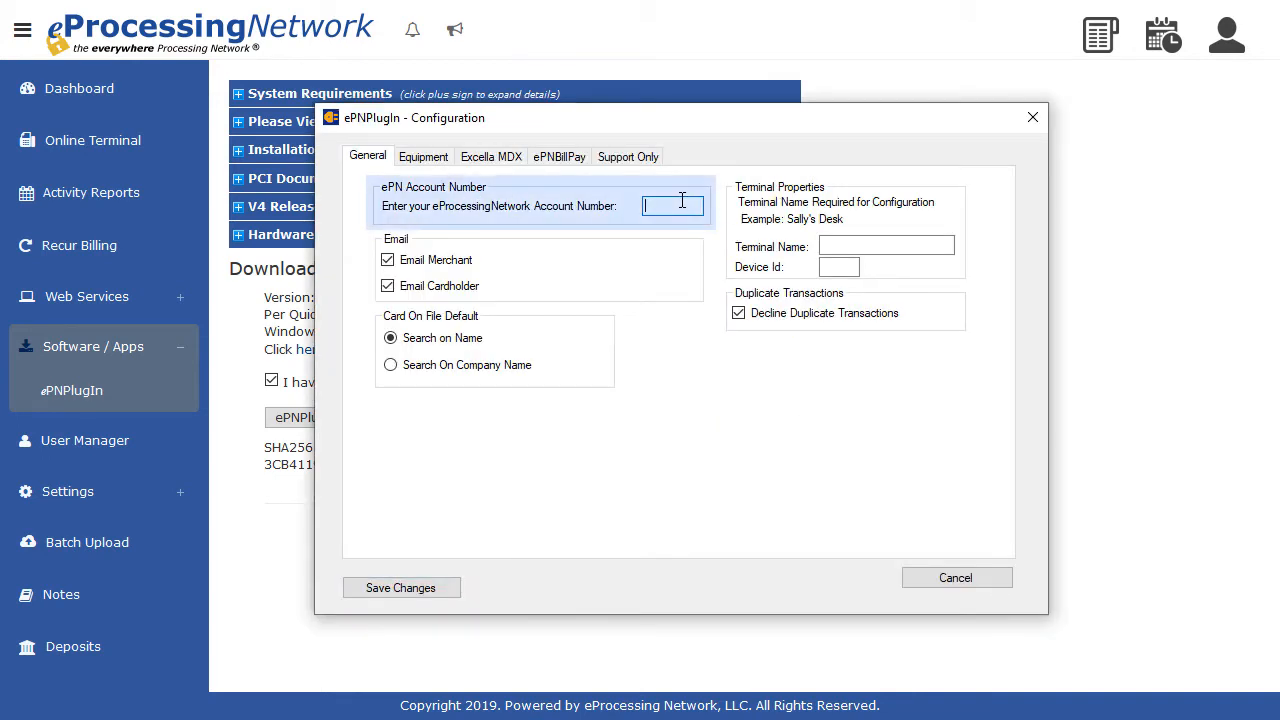
{"action": "type", "text": "0118426"}
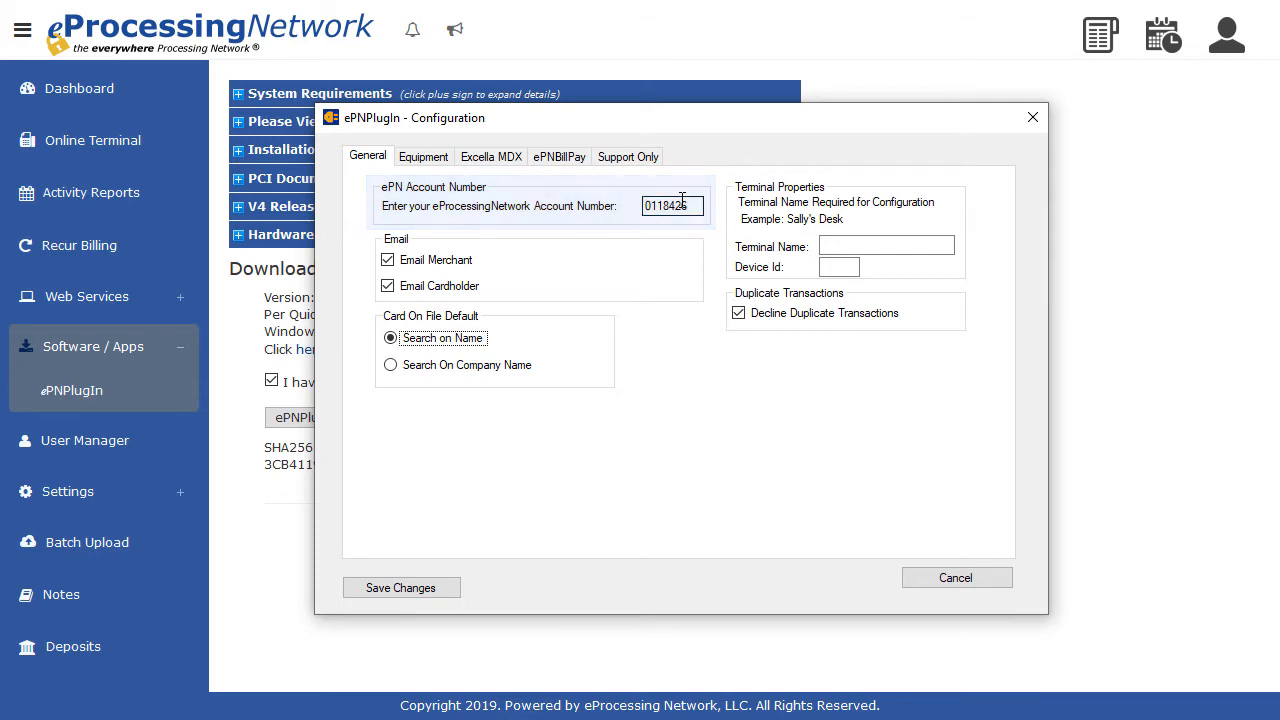
{"action": "type", "text": "Y"}
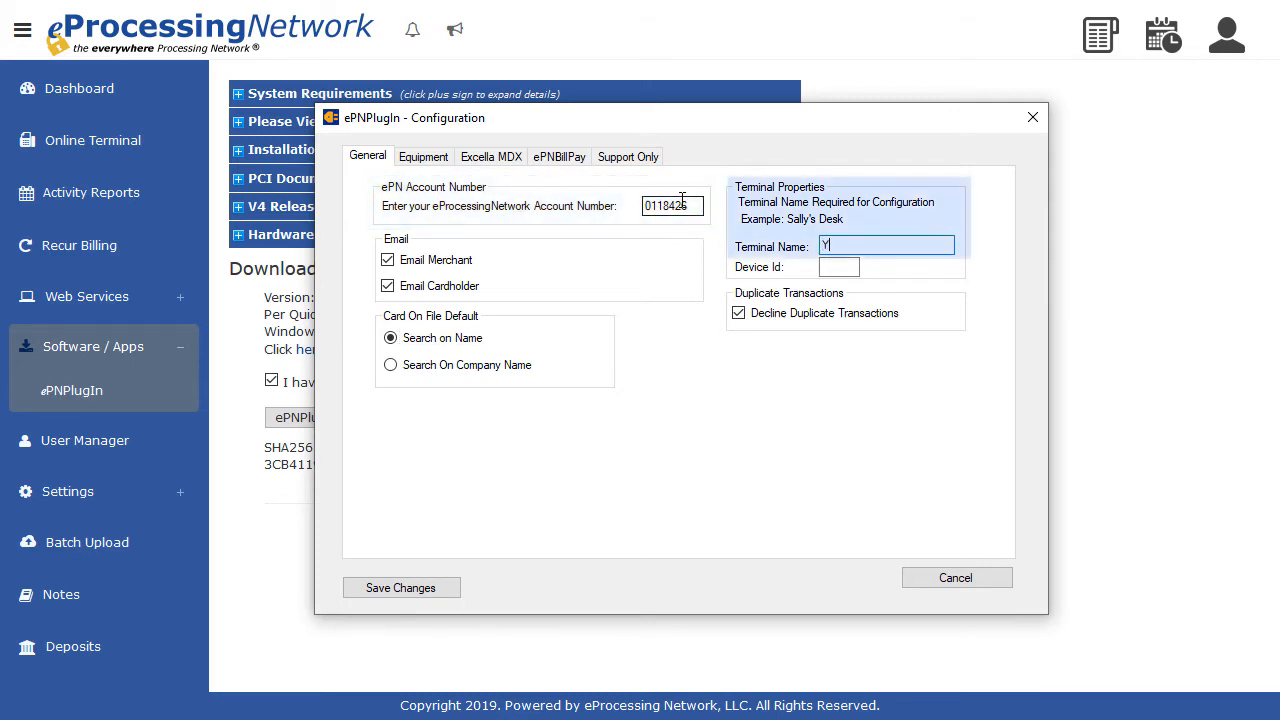
{"action": "type", "text": "vonne"}
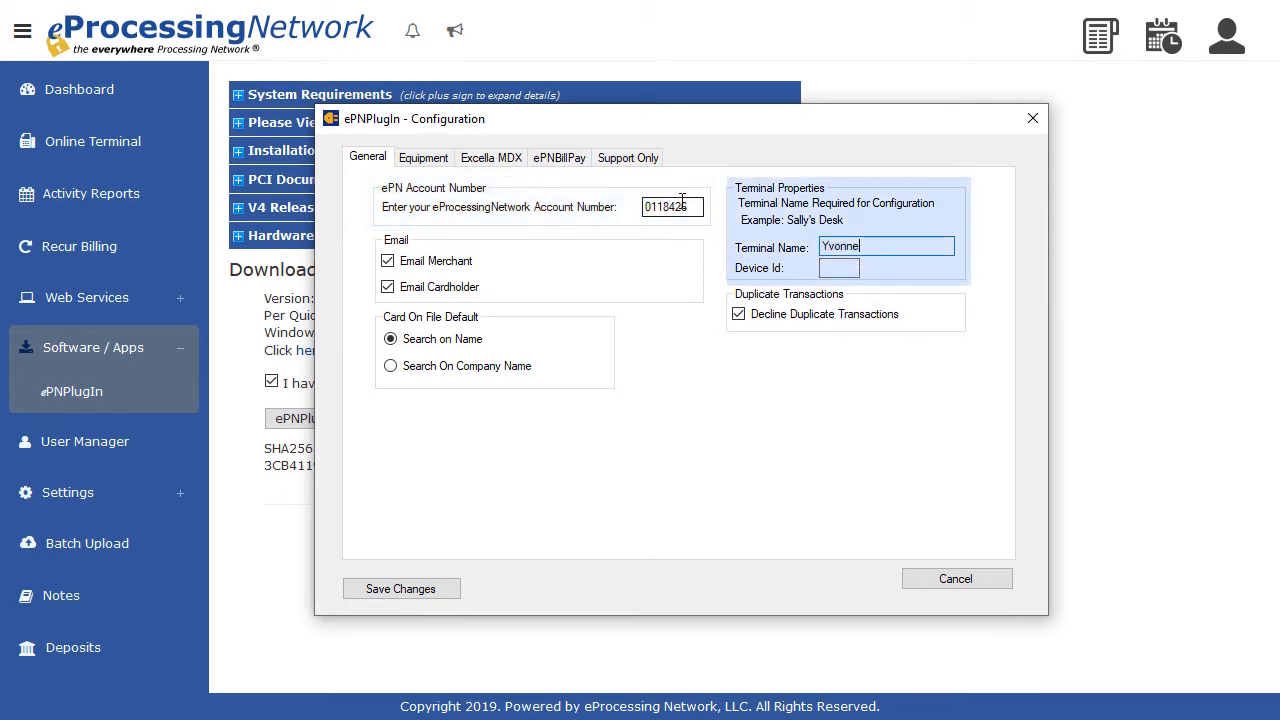
{"action": "left_click", "coordinate": [840, 268]}
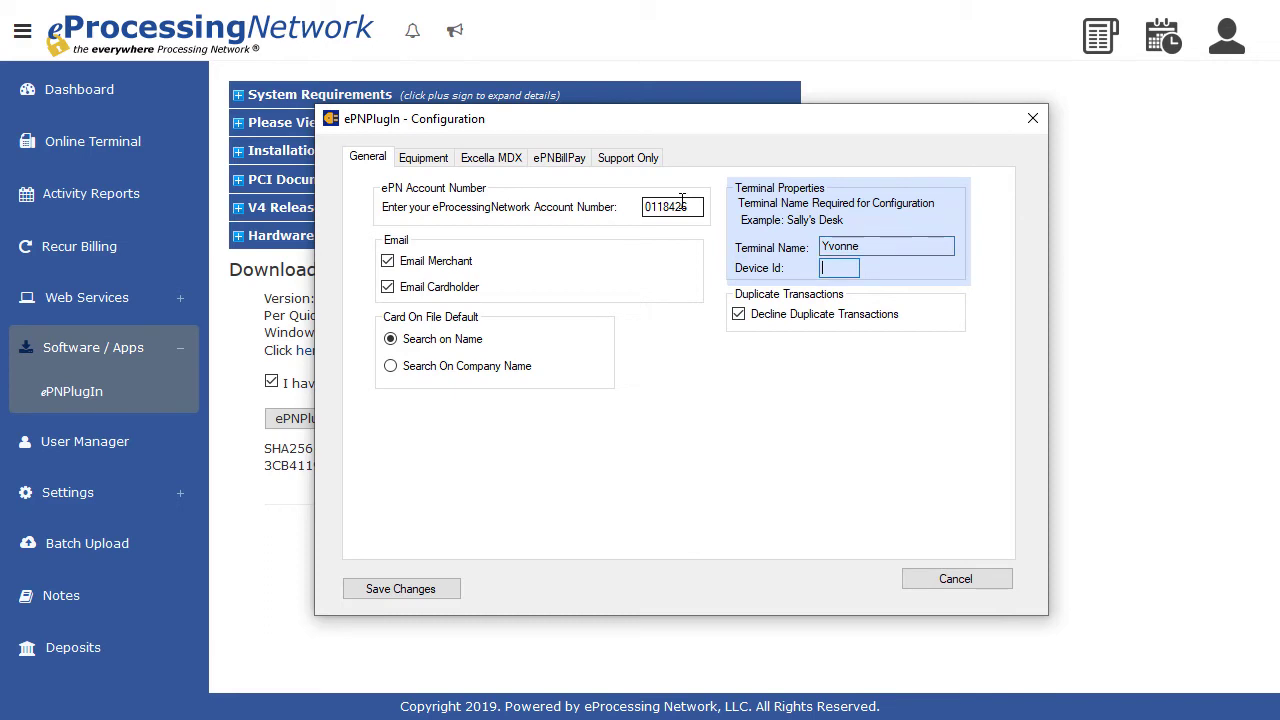
{"action": "type", "text": "001"}
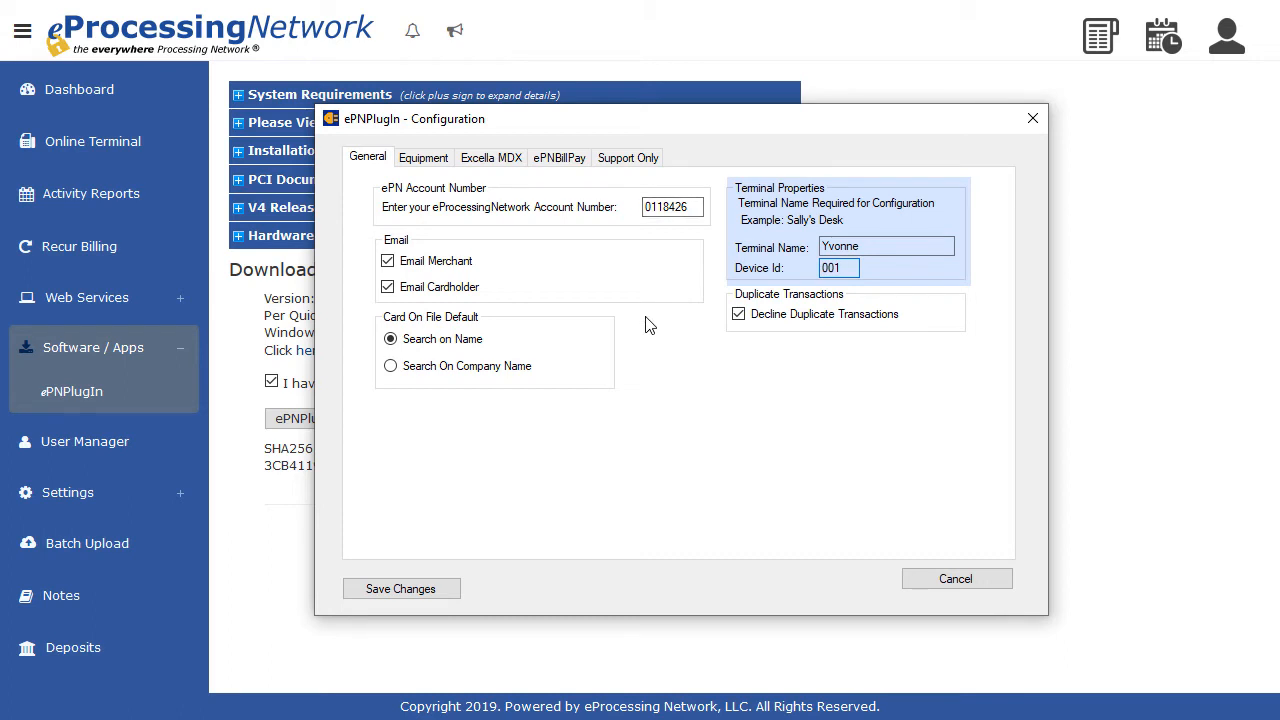
{"action": "mouse_move", "coordinate": [424, 158]}
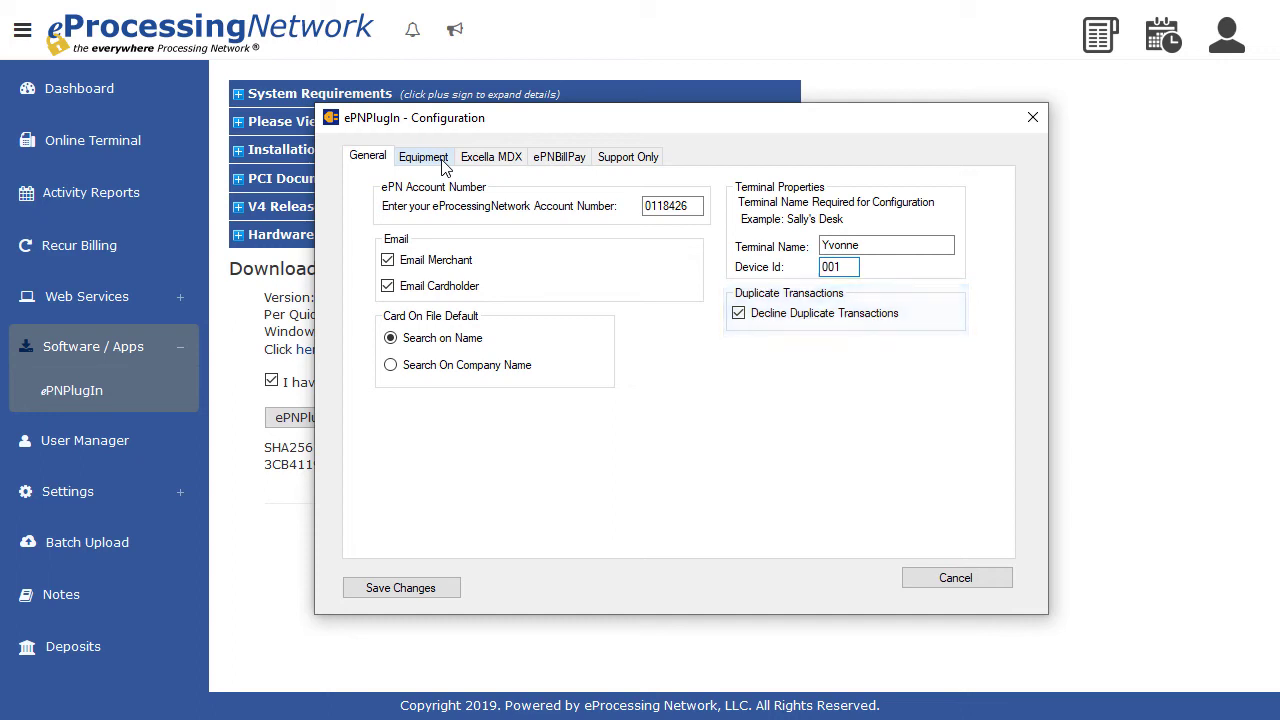
Step: Save the configuration, complete the QuickBooks integration and close the installation-complete notice
{"action": "left_click", "coordinate": [400, 588]}
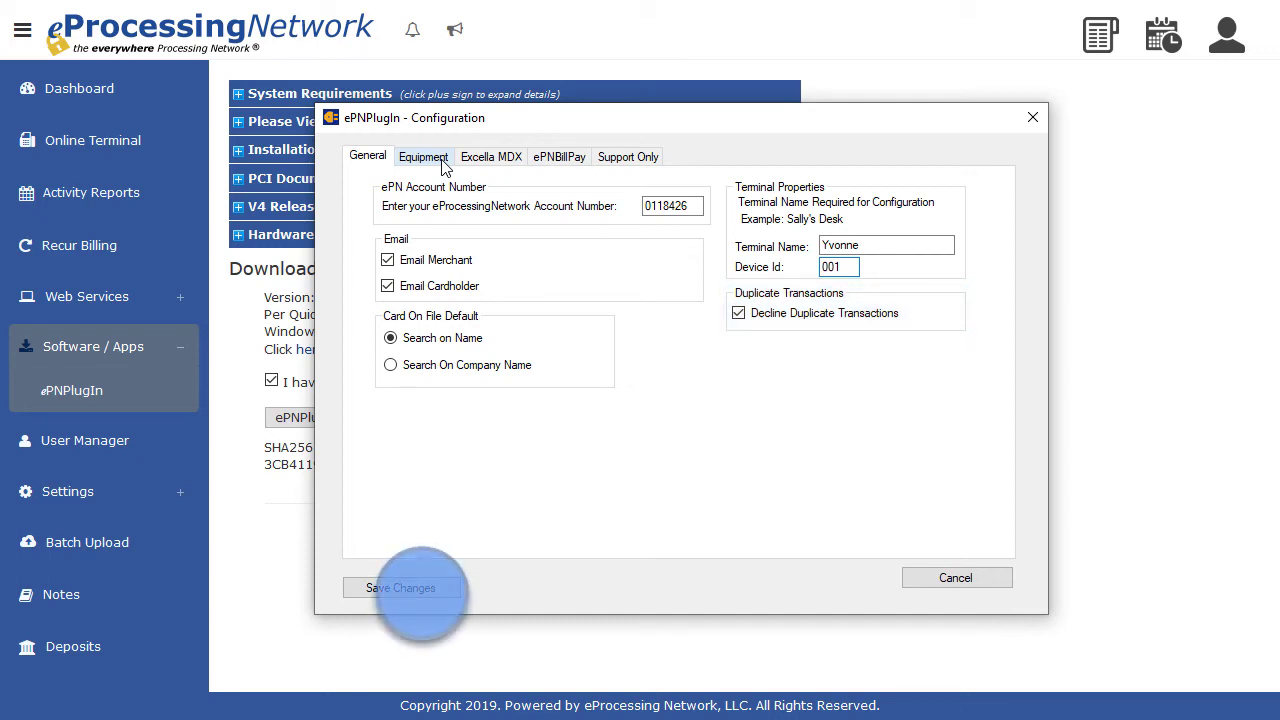
{"action": "left_click", "coordinate": [404, 588]}
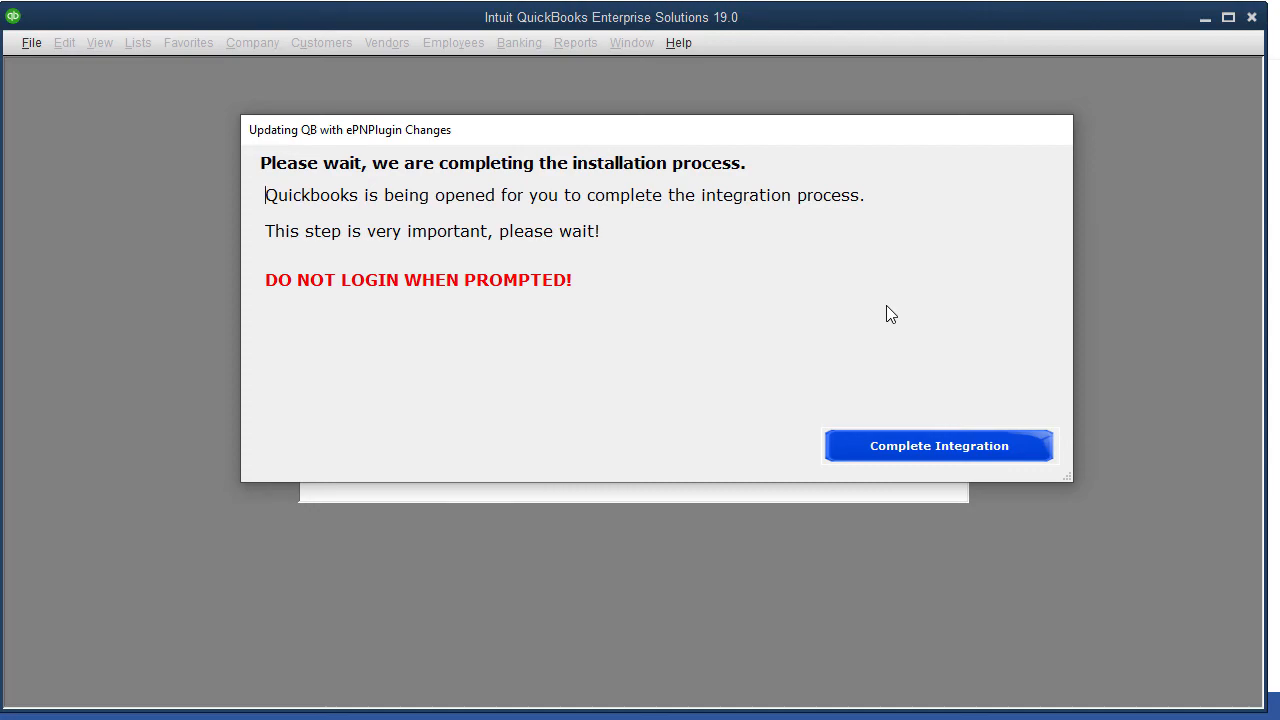
{"action": "left_click", "coordinate": [938, 444]}
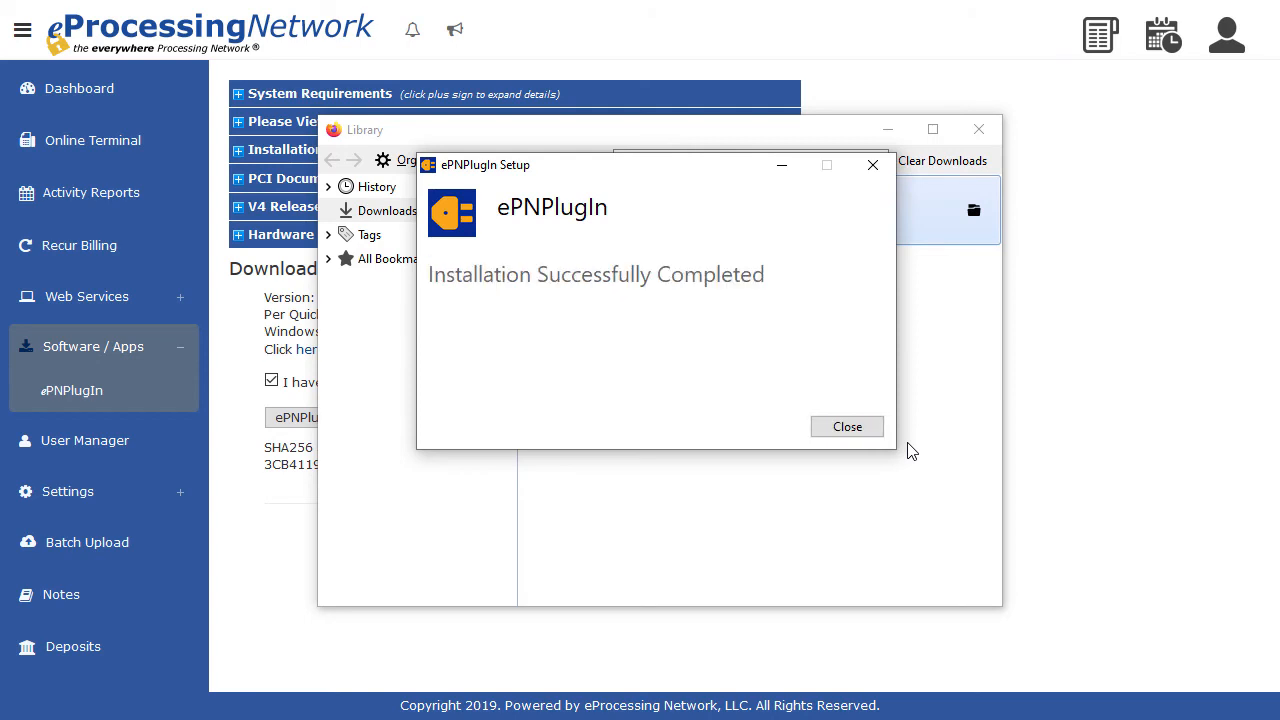
{"action": "left_click", "coordinate": [848, 426]}
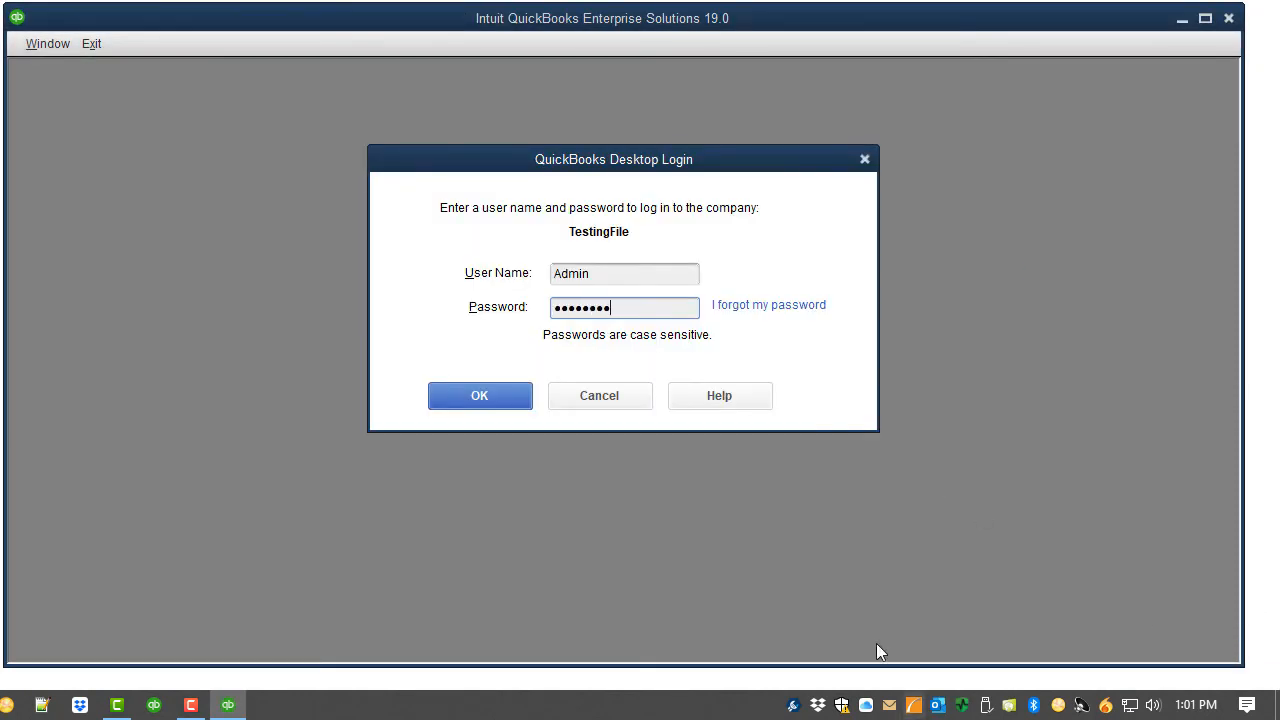
Step: Log in to the TestingFile company as Admin
{"action": "left_click", "coordinate": [480, 396]}
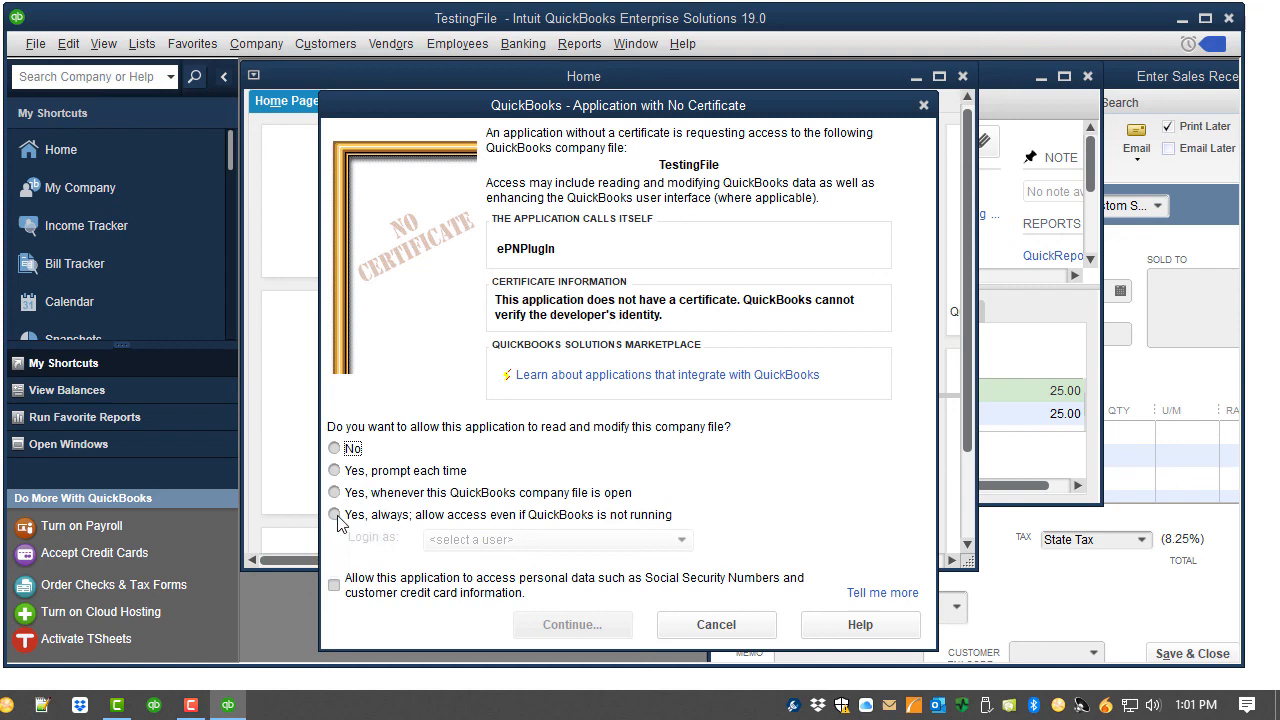
Step: Grant ePNPlugIn always-on access to TestingFile as Admin, confirming the unsigned-app warning
{"action": "left_click", "coordinate": [334, 516]}
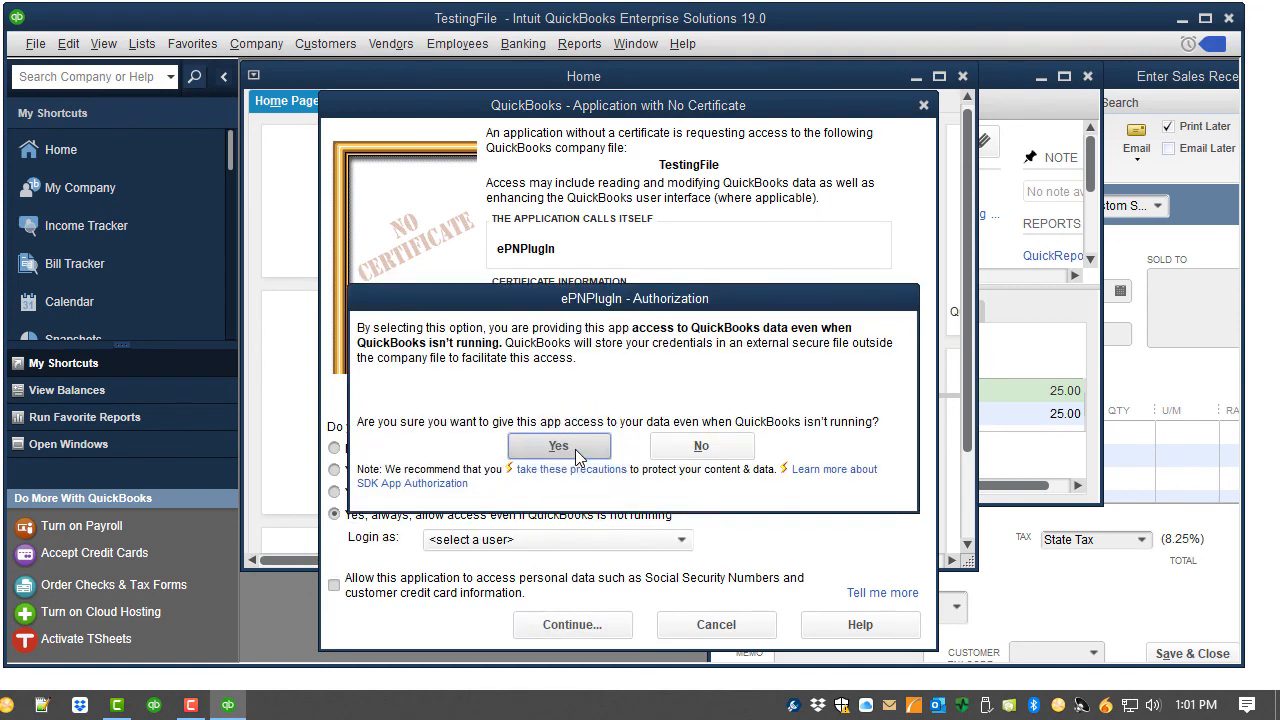
{"action": "left_click", "coordinate": [558, 446]}
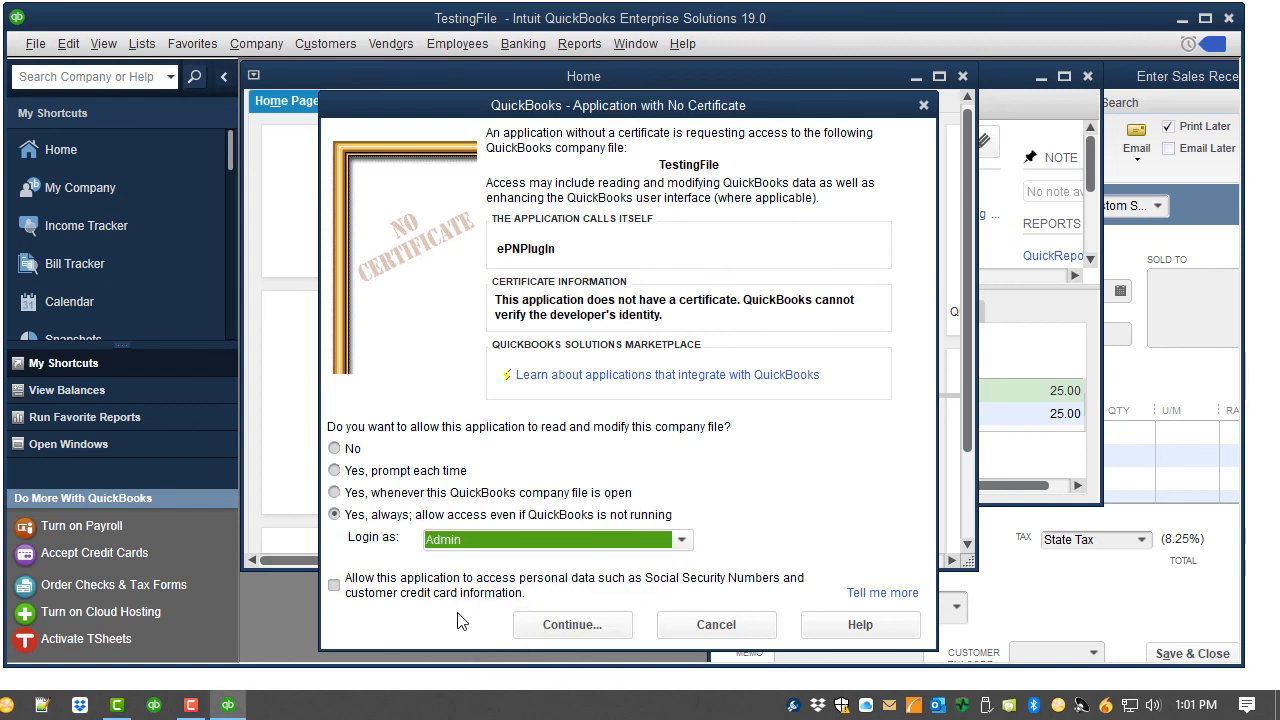
{"action": "left_click", "coordinate": [572, 624]}
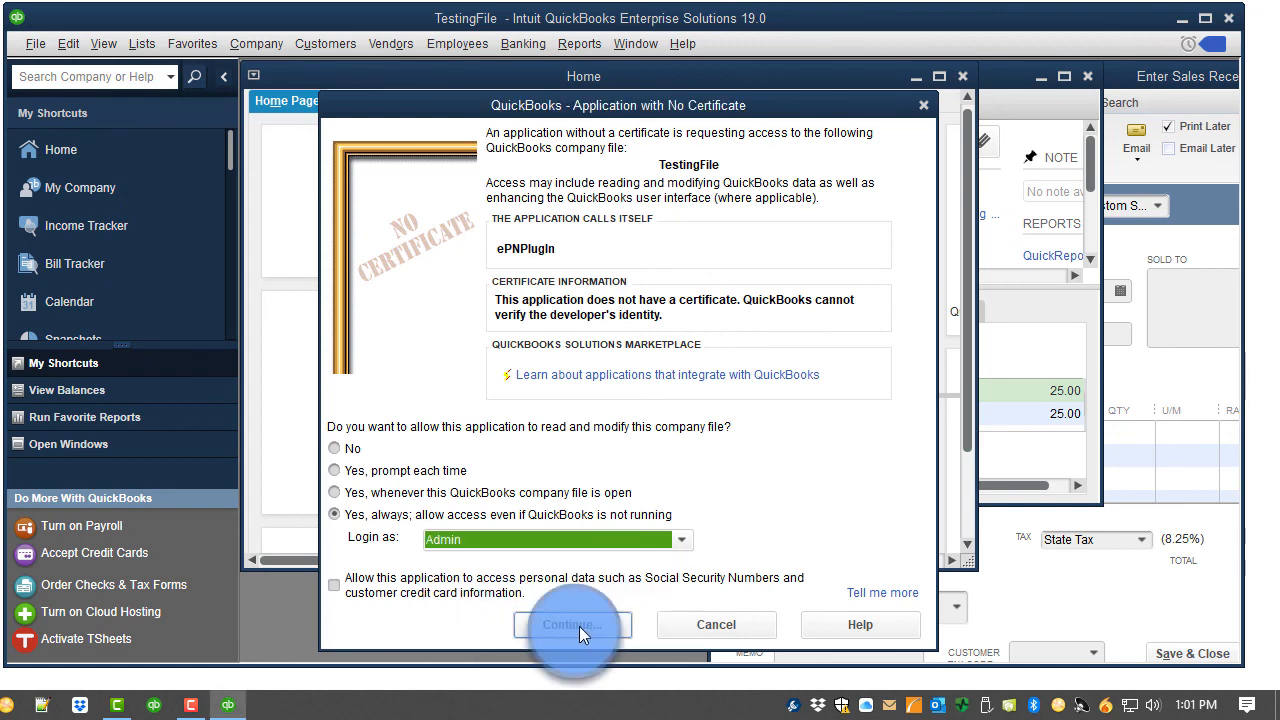
{"action": "left_click", "coordinate": [572, 624]}
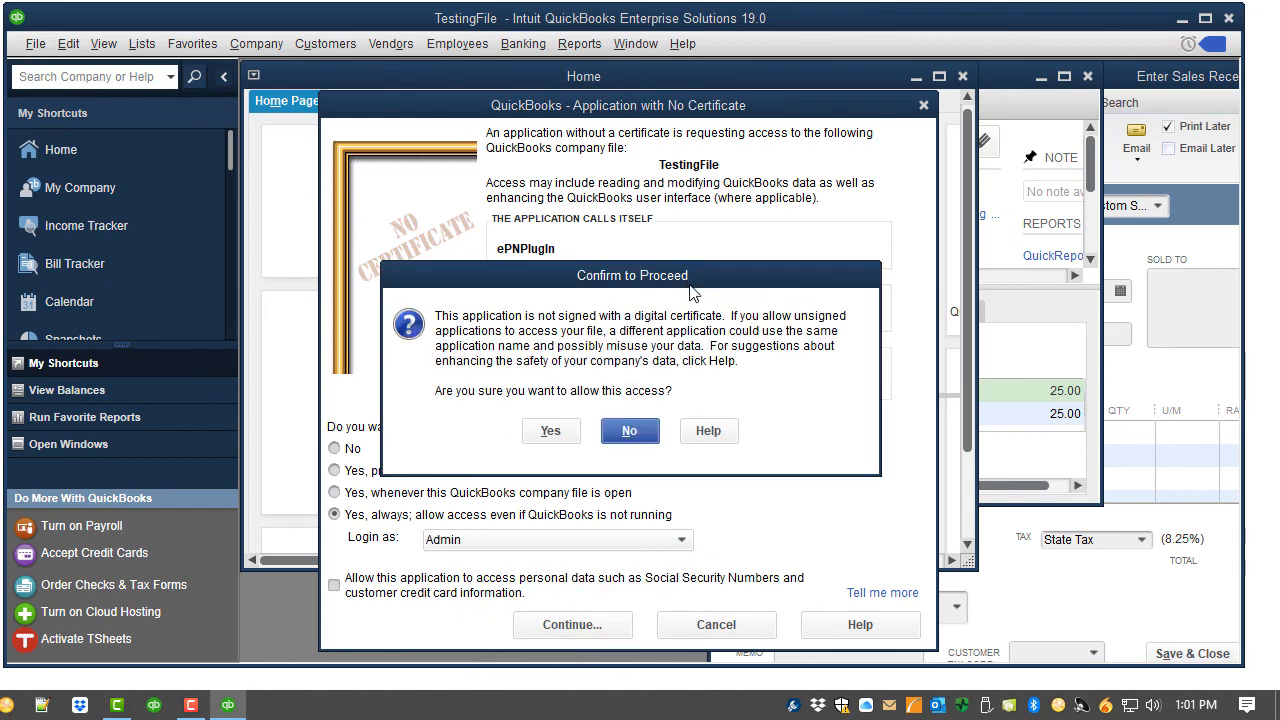
{"action": "left_click", "coordinate": [552, 432]}
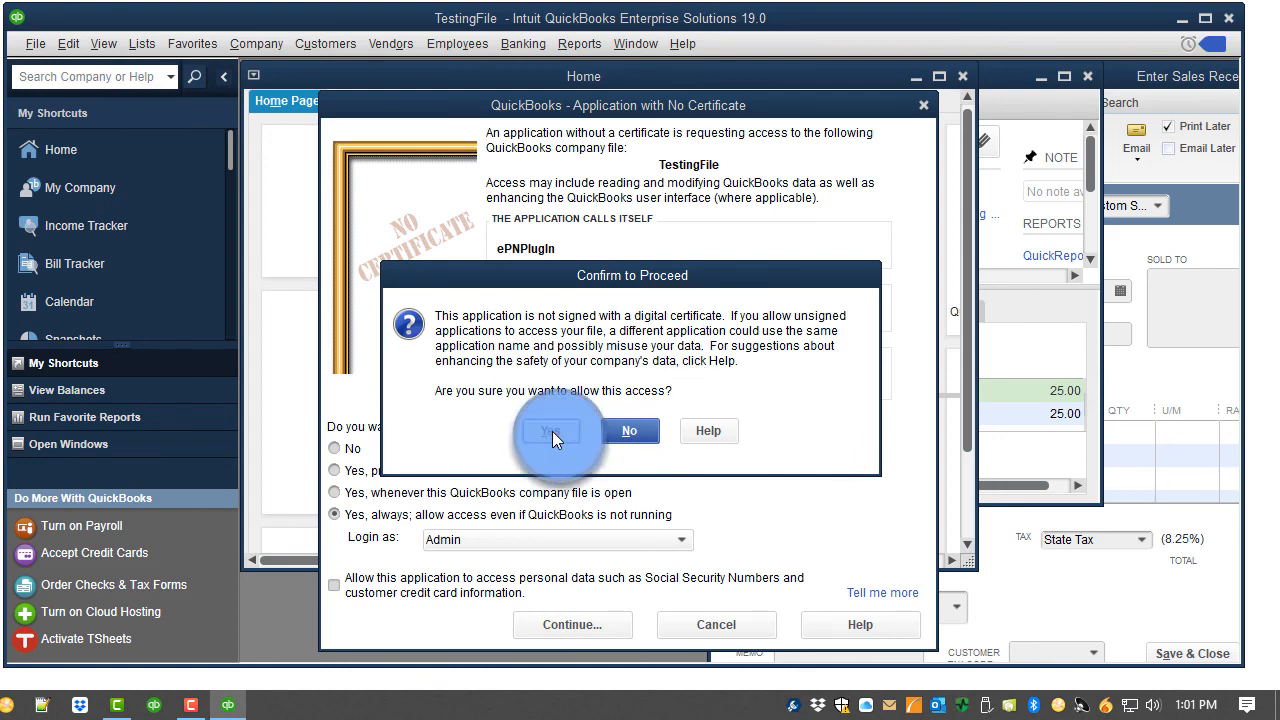
{"action": "left_click", "coordinate": [552, 432]}
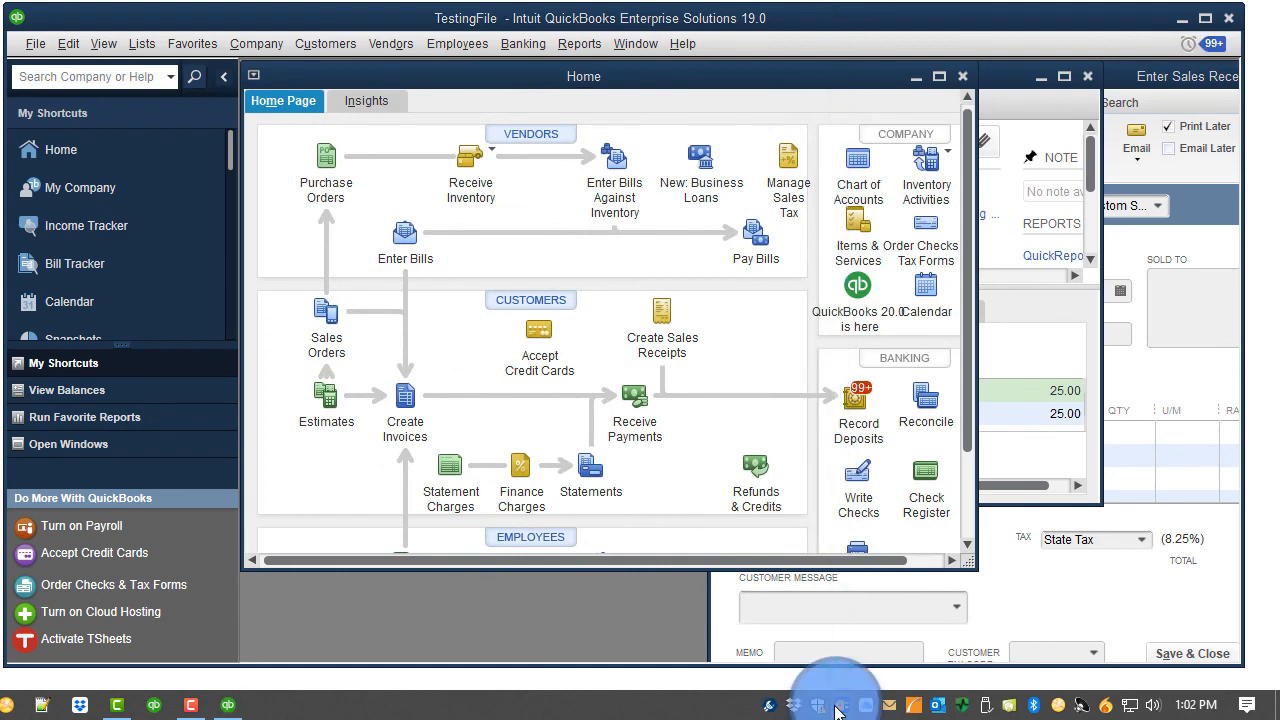
{"action": "left_click", "coordinate": [836, 704]}
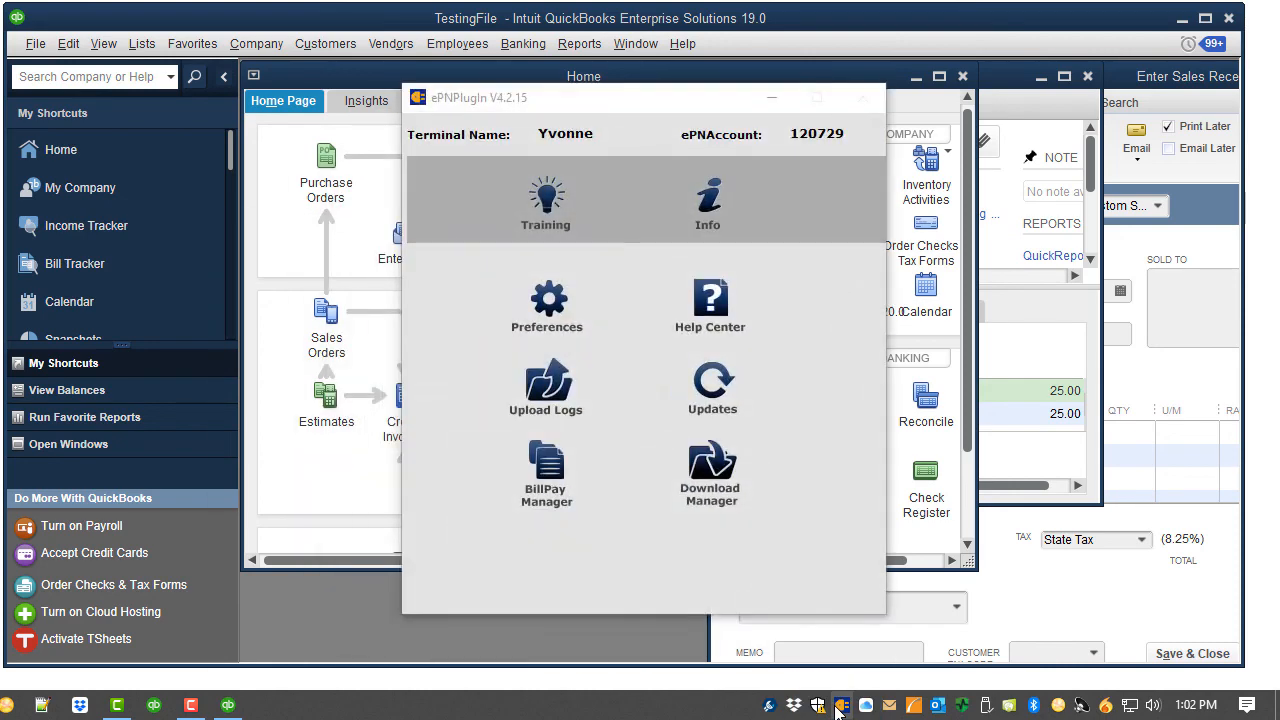